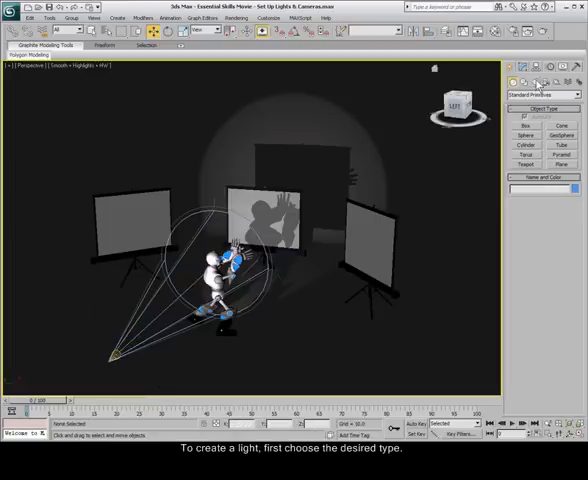
Place a photometric Free Light on the floor to the right of the robot
{"action": "left_click", "coordinate": [545, 95]}
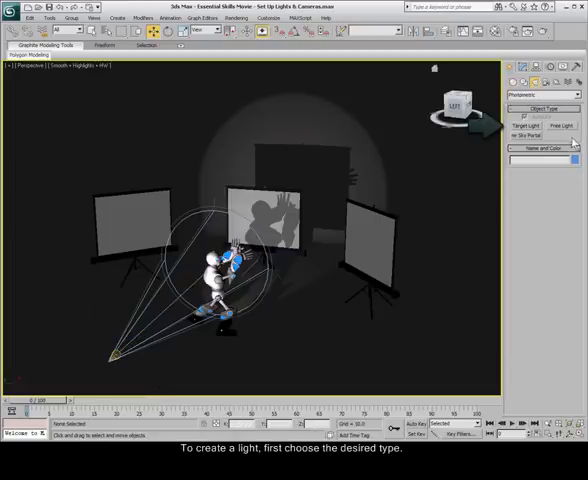
{"action": "left_click", "coordinate": [565, 125]}
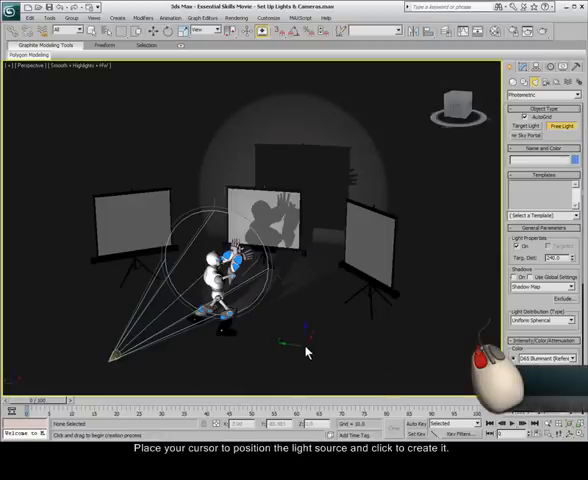
{"action": "left_click", "coordinate": [305, 350]}
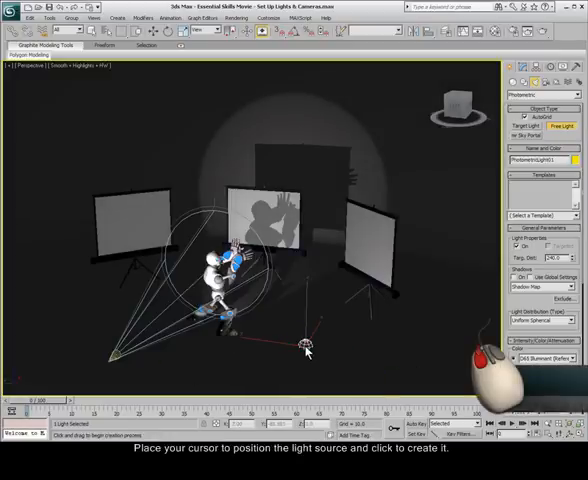
{"action": "left_click", "coordinate": [307, 345]}
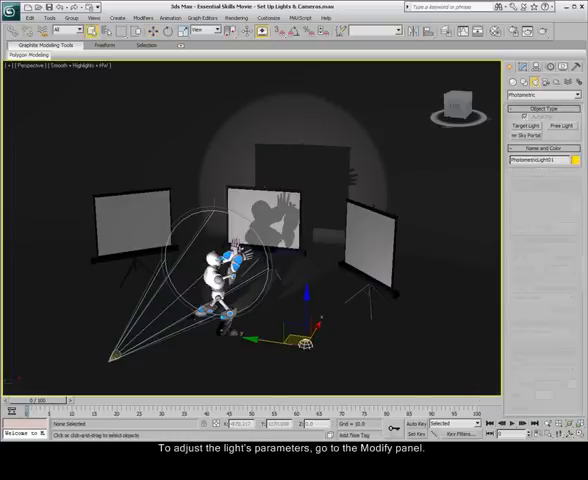
Apply a light-bulb template to PhotometricLight01 from the Templates list
{"action": "left_click", "coordinate": [519, 68]}
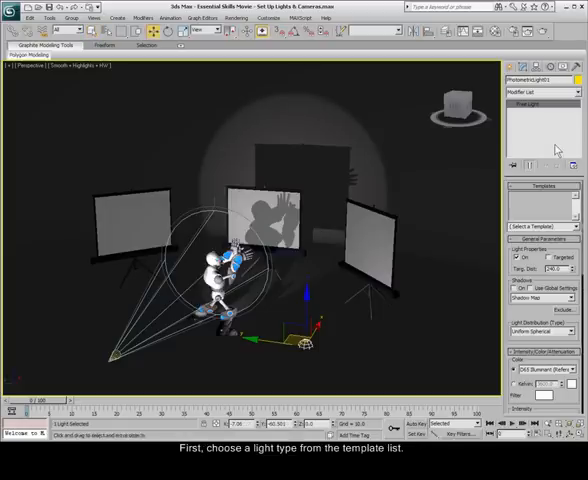
{"action": "left_click", "coordinate": [540, 225]}
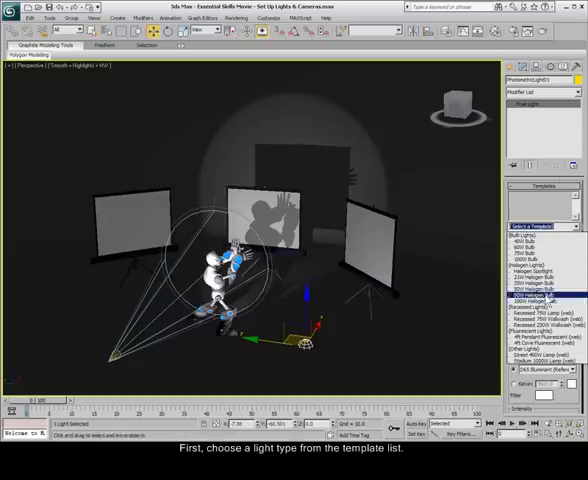
{"action": "left_click", "coordinate": [528, 258]}
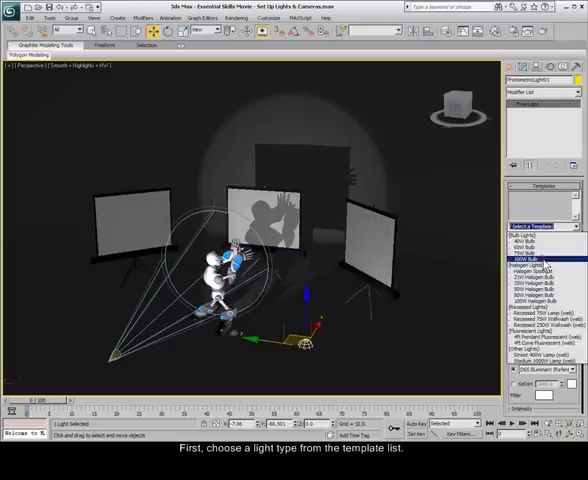
{"action": "left_click", "coordinate": [525, 257]}
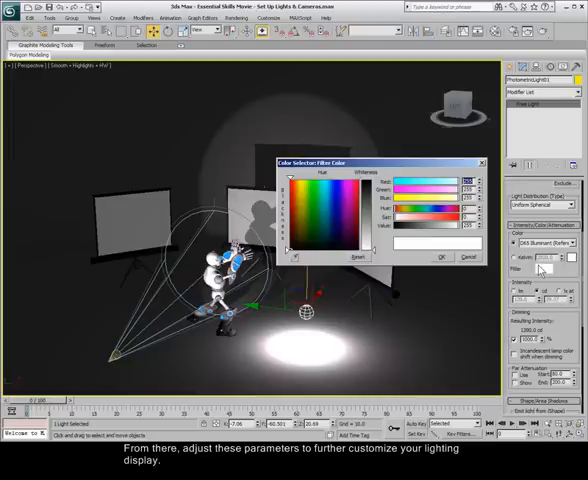
Set PhotometricLight01's filter color to blue
{"action": "left_click", "coordinate": [339, 199]}
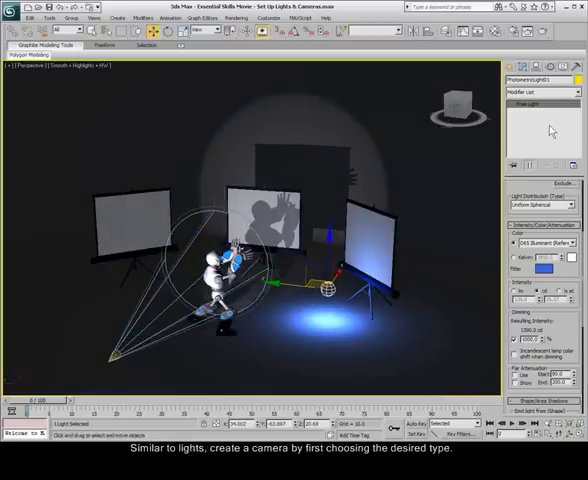
Create target camera Camera01 in the foreground, aimed at the robot
{"action": "left_click", "coordinate": [510, 68]}
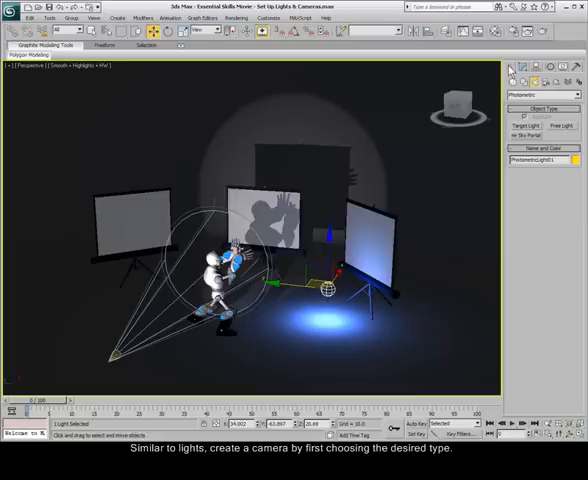
{"action": "left_click", "coordinate": [545, 95]}
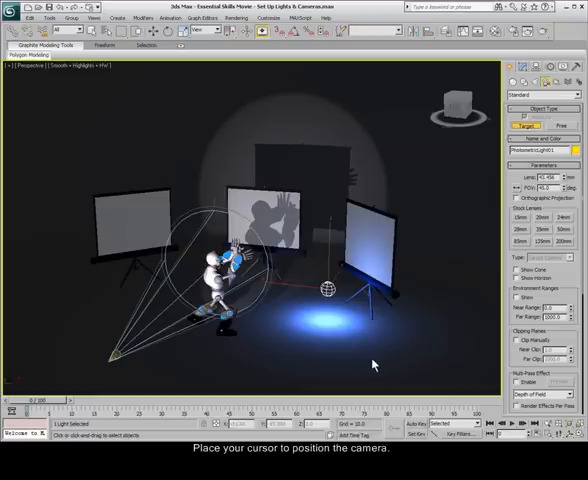
{"action": "mouse_move", "coordinate": [352, 364]}
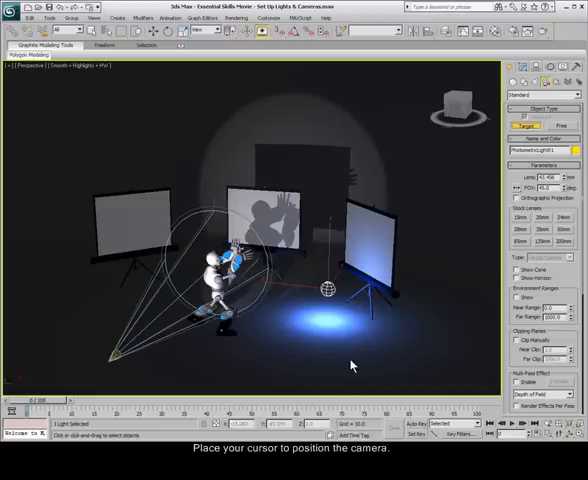
{"action": "left_click", "coordinate": [350, 355]}
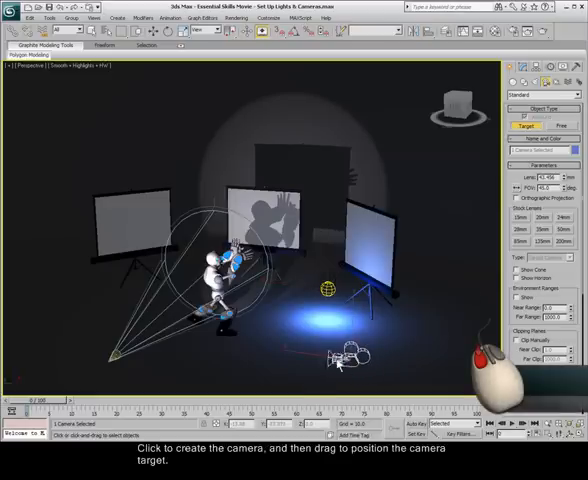
{"action": "left_click_drag", "start_coordinate": [350, 360], "coordinate": [325, 290]}
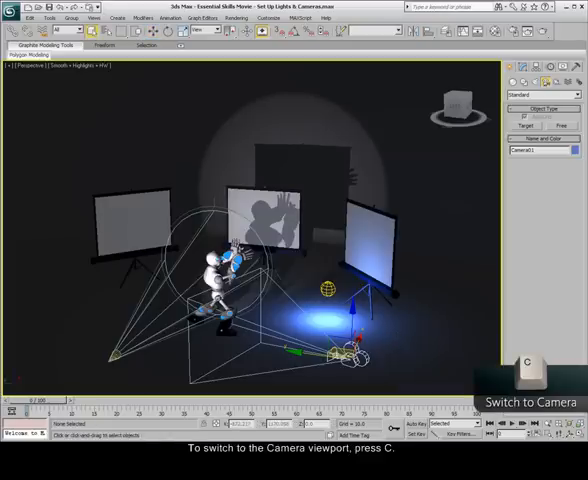
Switch the viewport to the Camera01 view with the C key
{"action": "key", "text": "c"}
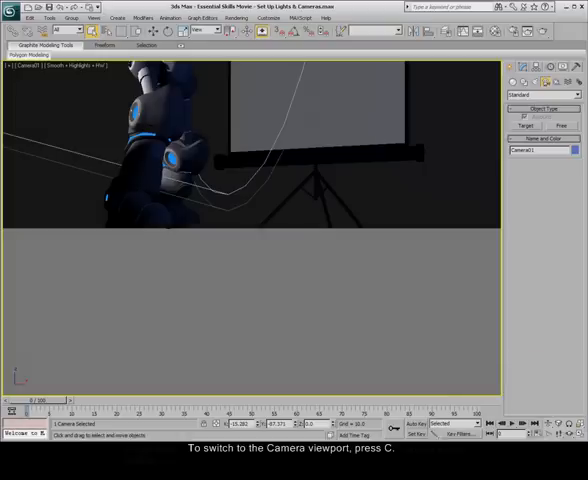